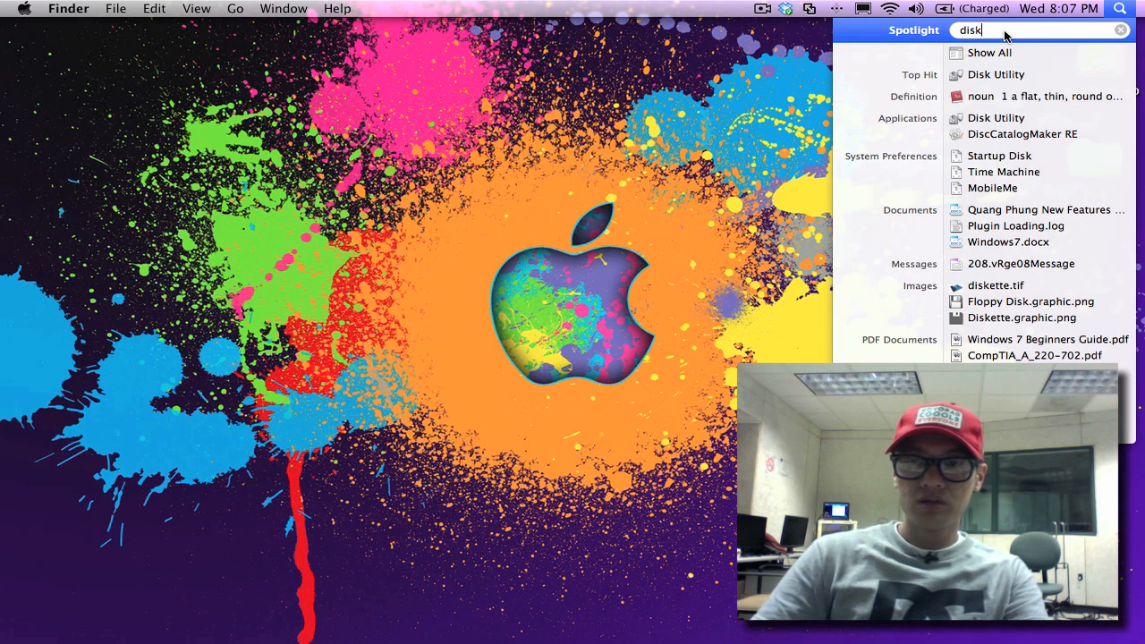
Step: Launch Disk Utility from the Spotlight results for 'disk'
{"action": "left_click", "coordinate": [994, 76]}
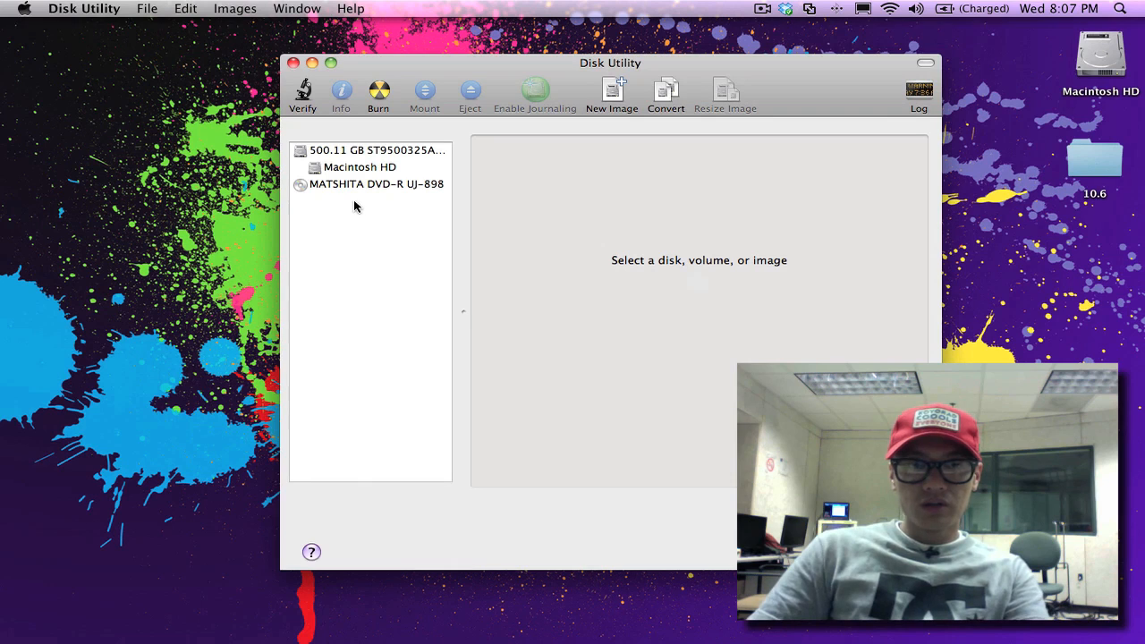
{"action": "mouse_move", "coordinate": [374, 201]}
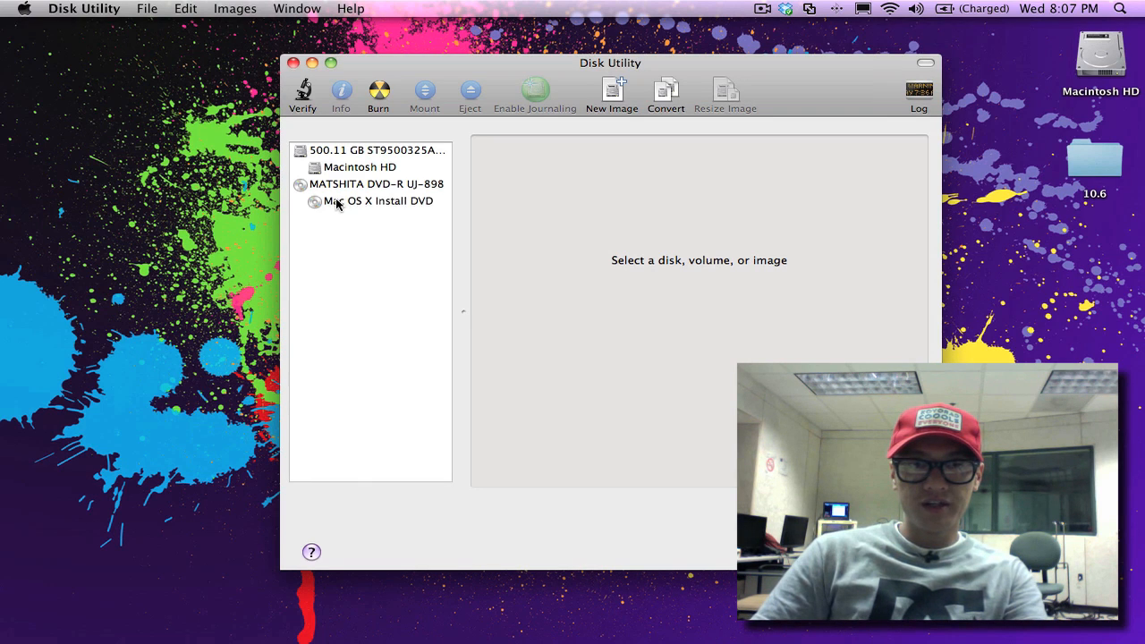
Step: Select the Mac OS X Install DVD volume and switch to its Restore options
{"action": "left_click", "coordinate": [377, 200]}
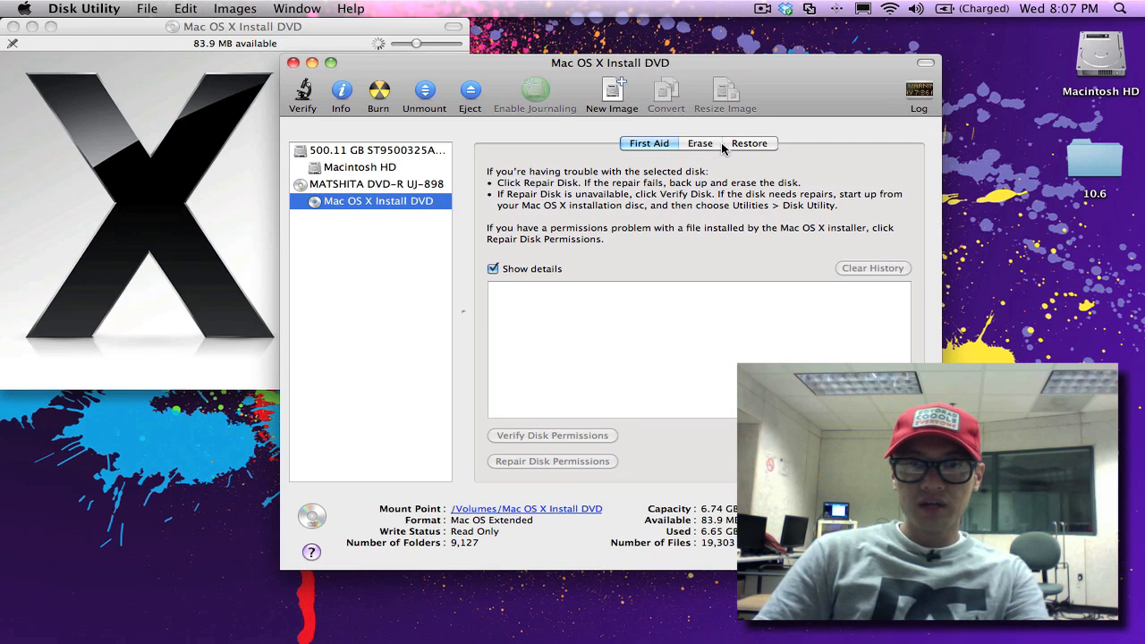
{"action": "left_click", "coordinate": [750, 143]}
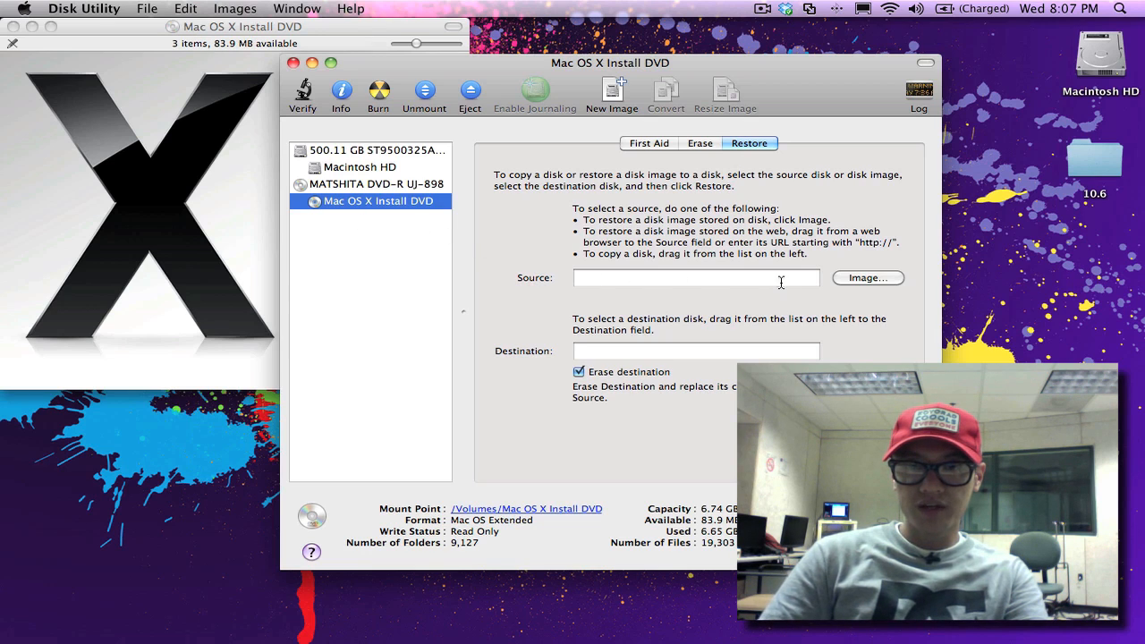
{"action": "mouse_move", "coordinate": [952, 318]}
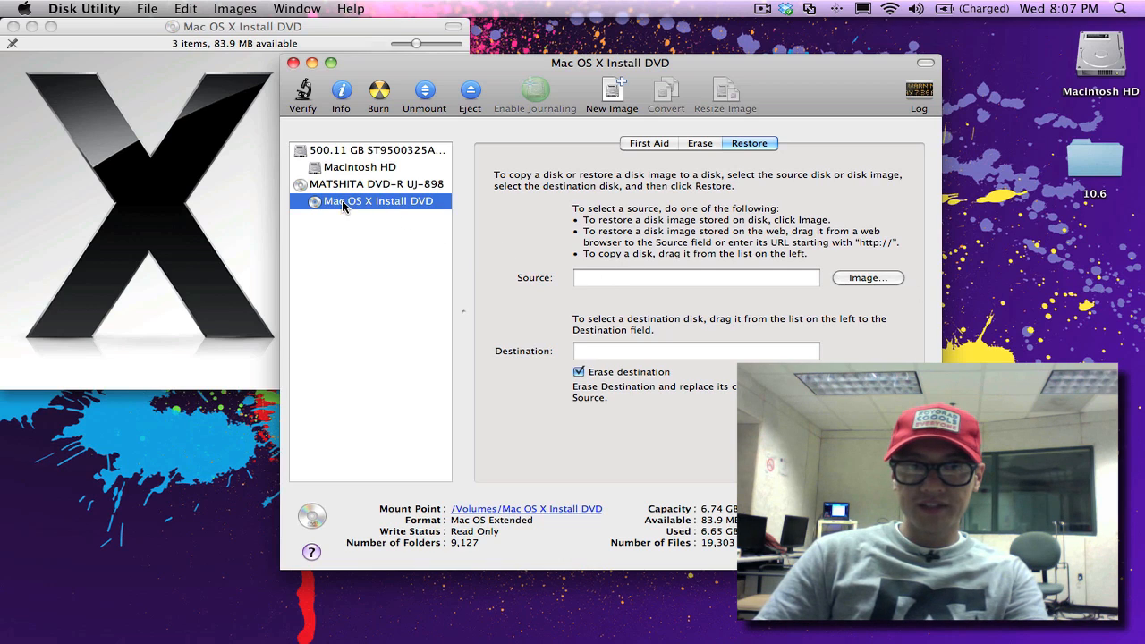
{"action": "mouse_move", "coordinate": [318, 204]}
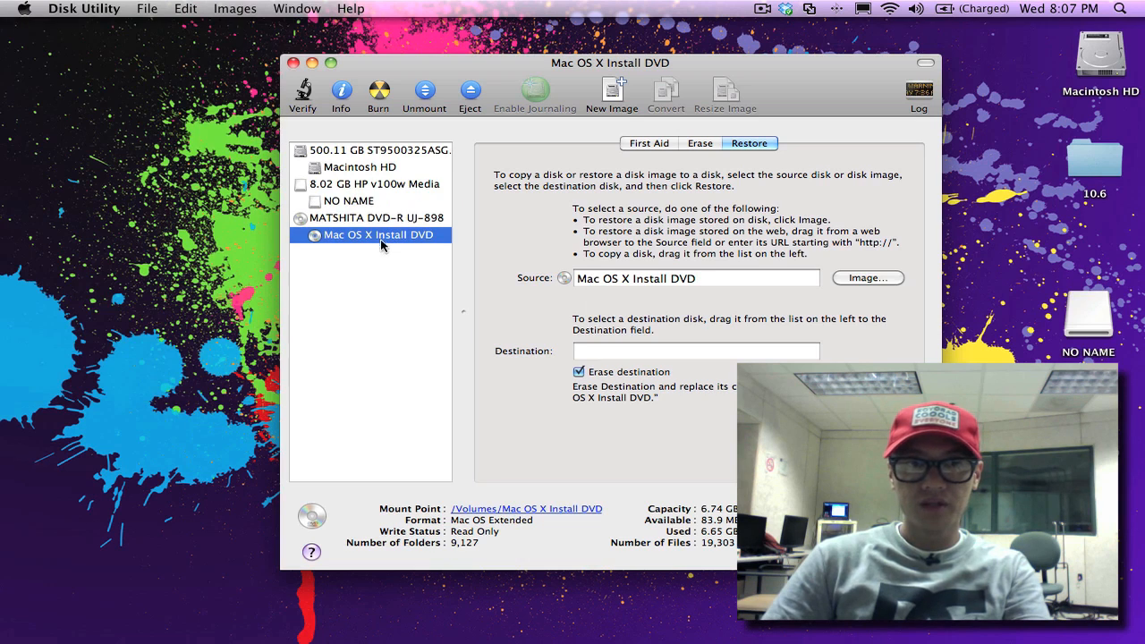
Step: Set the 8.02 GB HP v100w drive's NO NAME volume as the restore destination
{"action": "left_click", "coordinate": [372, 183]}
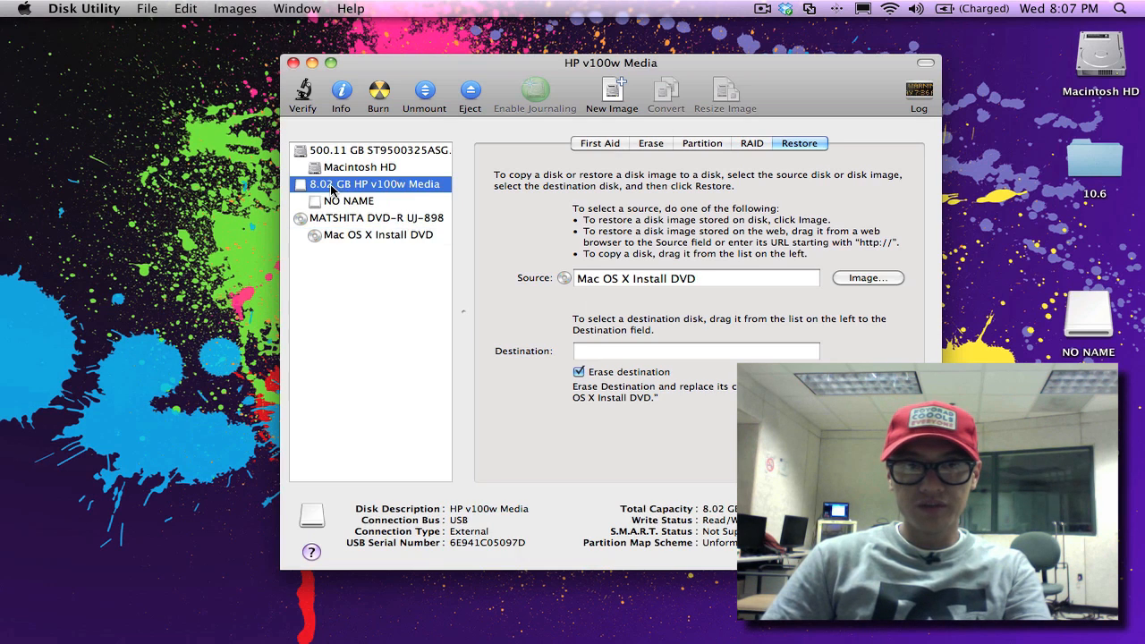
{"action": "left_click", "coordinate": [422, 96]}
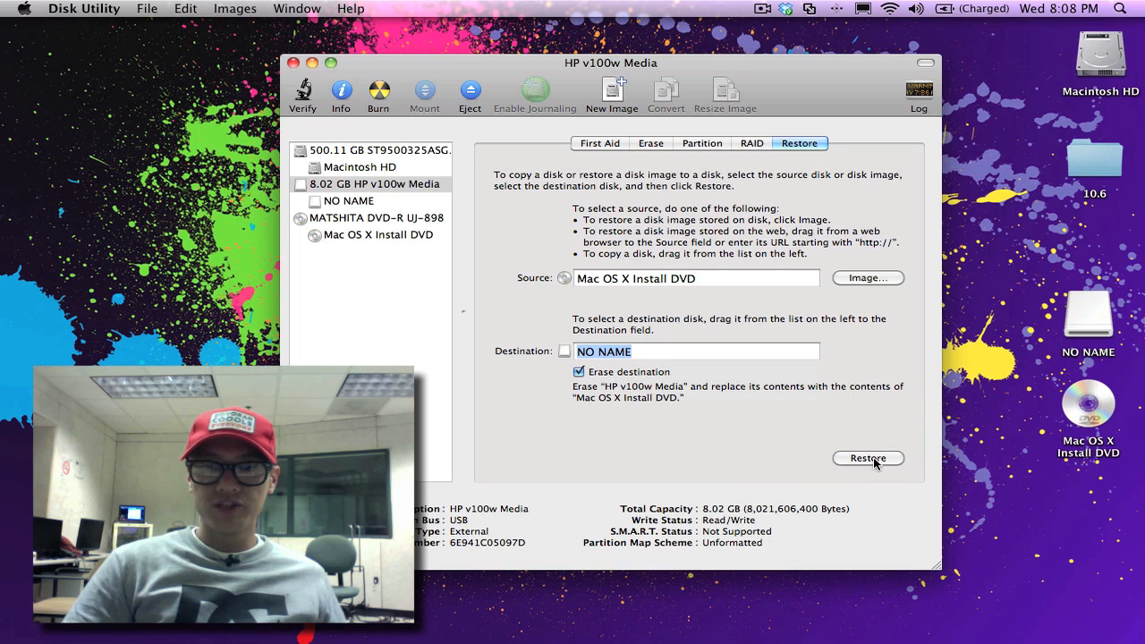
Step: Start the restore, confirming the USB erase and authorizing with the admin password
{"action": "left_click", "coordinate": [868, 458]}
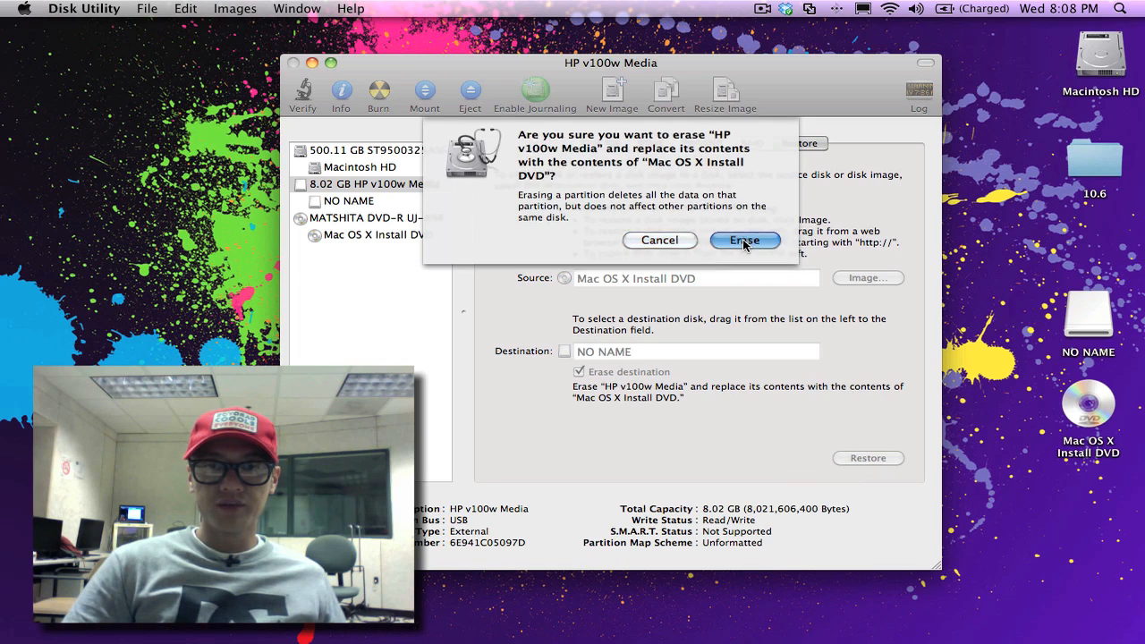
{"action": "left_click", "coordinate": [744, 239]}
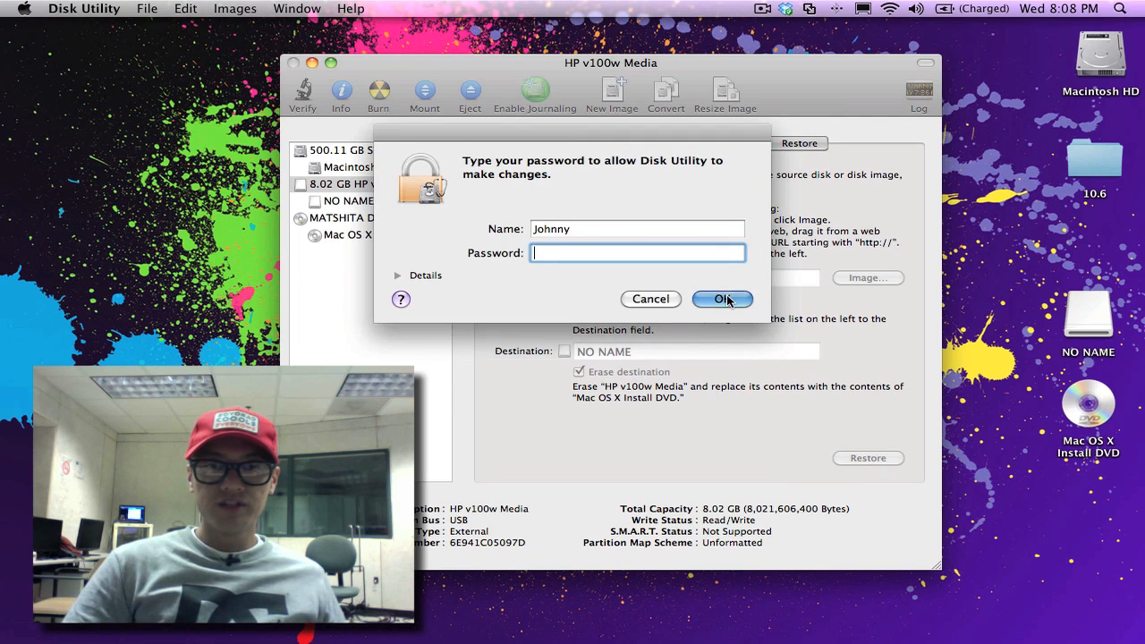
{"action": "left_click", "coordinate": [722, 299]}
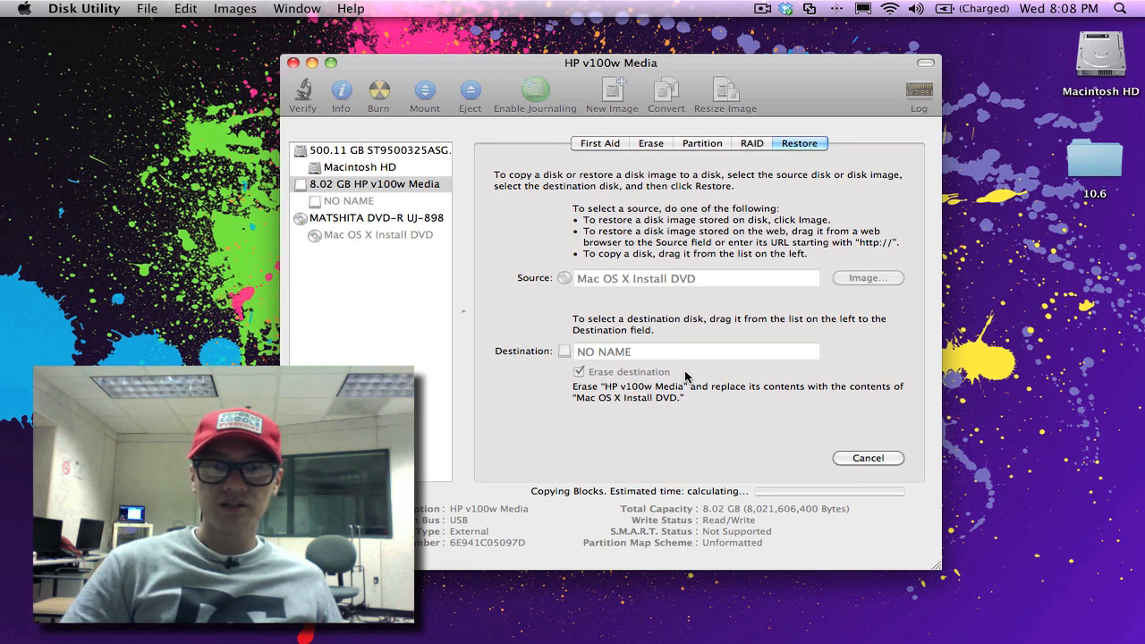
{"action": "mouse_move", "coordinate": [722, 415]}
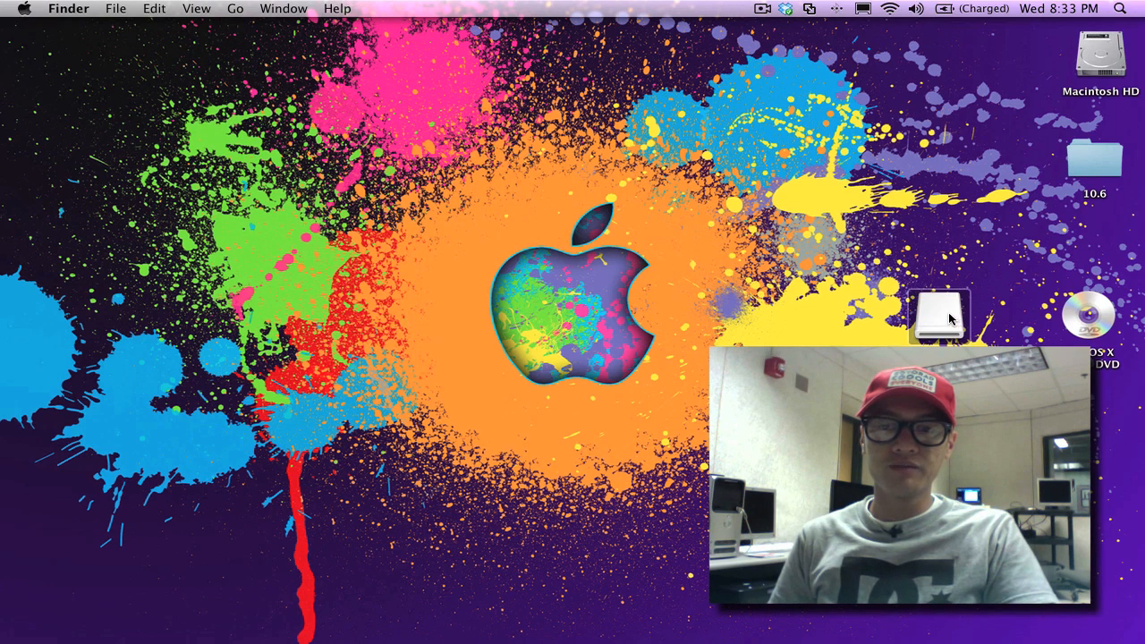
{"action": "mouse_move", "coordinate": [939, 315]}
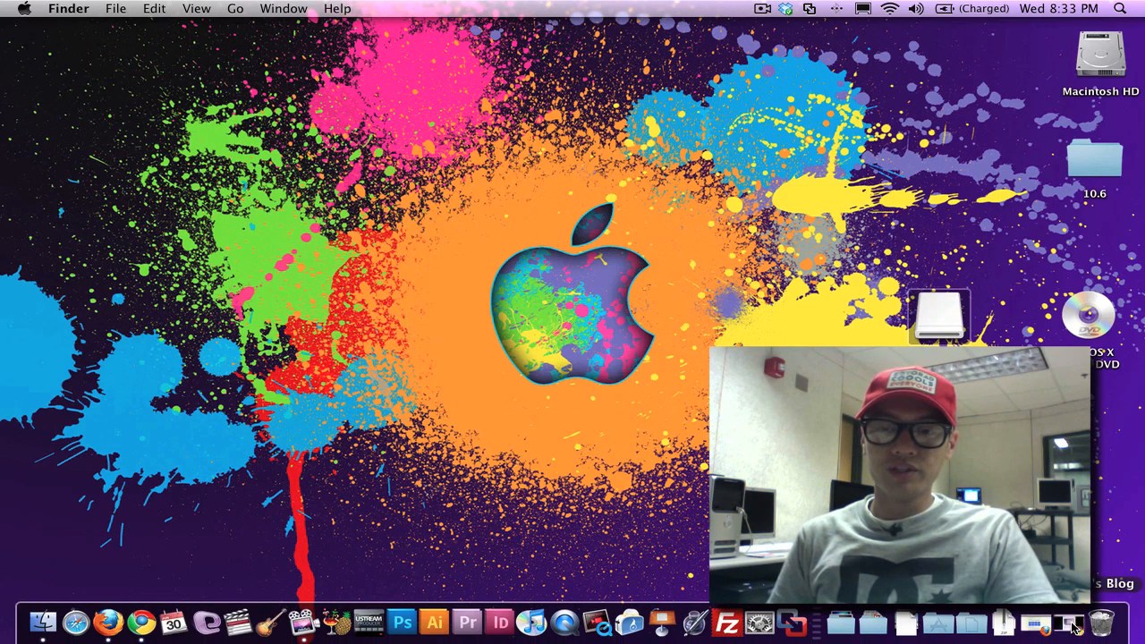
Step: Launch Google Chrome from the Dock once the restore has finished
{"action": "left_click", "coordinate": [139, 620]}
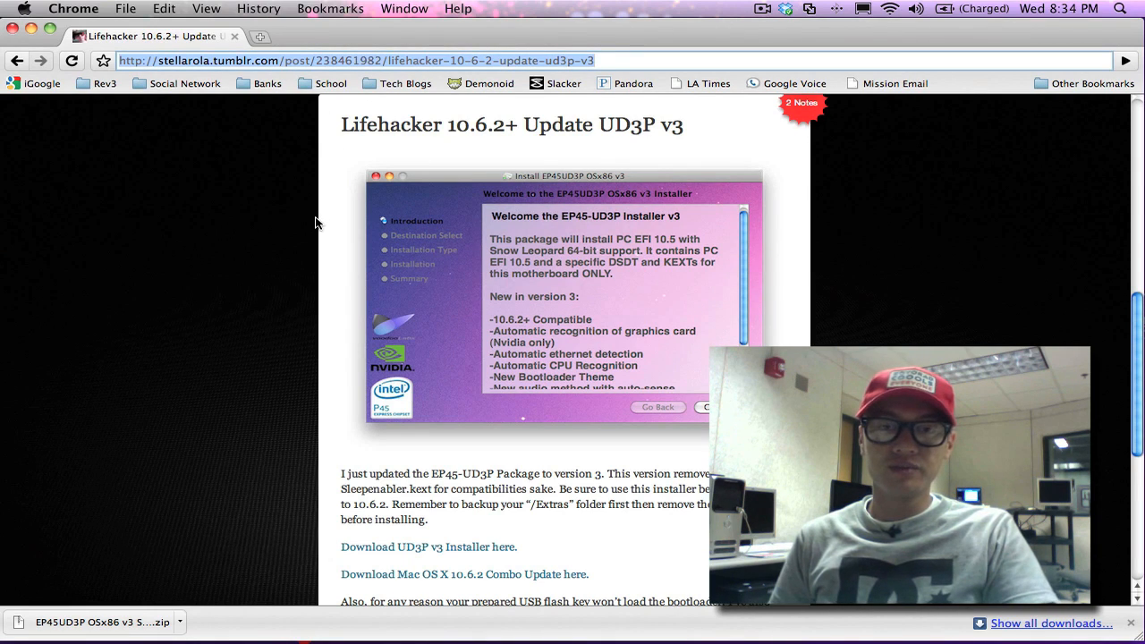
Step: Download the UD3P v3 installer and launch the EP45UD3P OSx86 v3.2 package
{"action": "scroll", "scroll_direction": "down", "scroll_amount": 3}
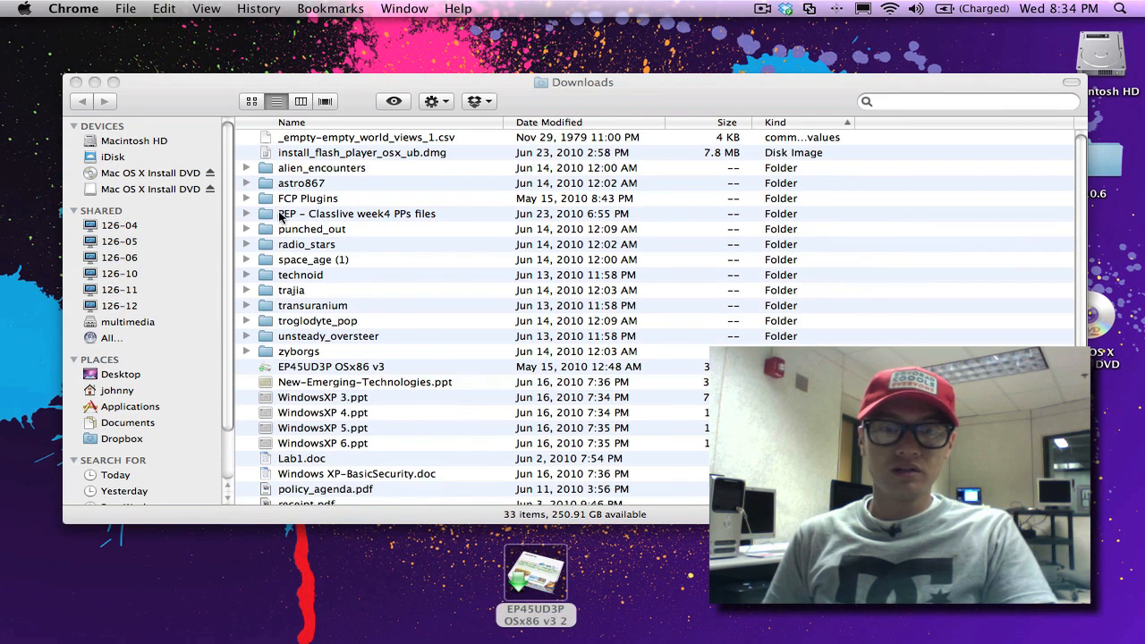
{"action": "left_click", "coordinate": [75, 82]}
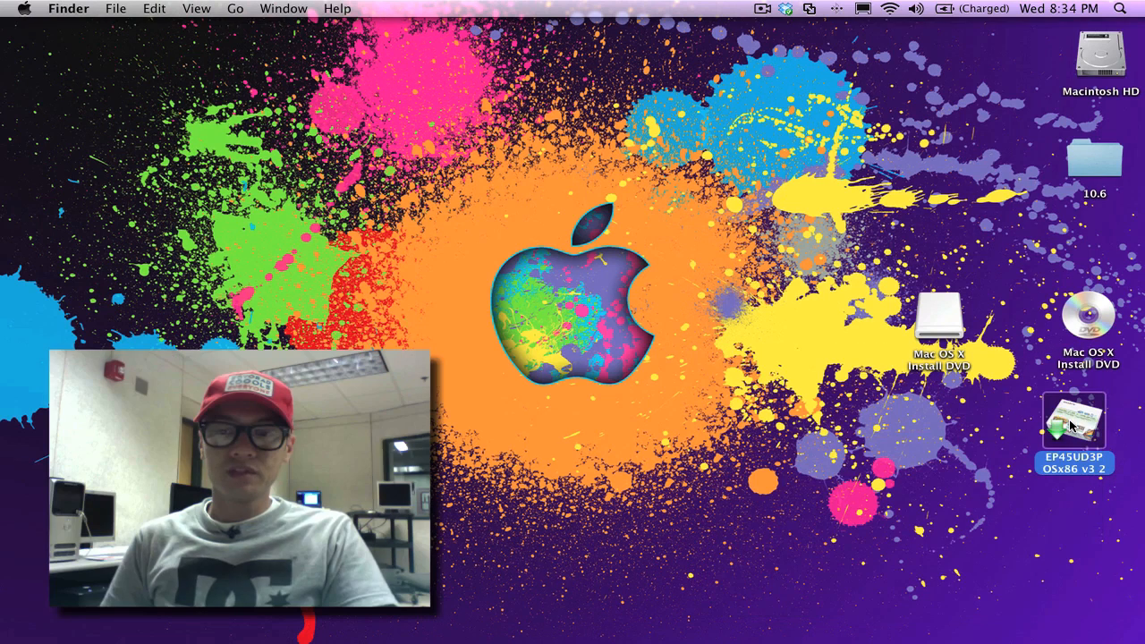
{"action": "double_click", "coordinate": [1073, 420]}
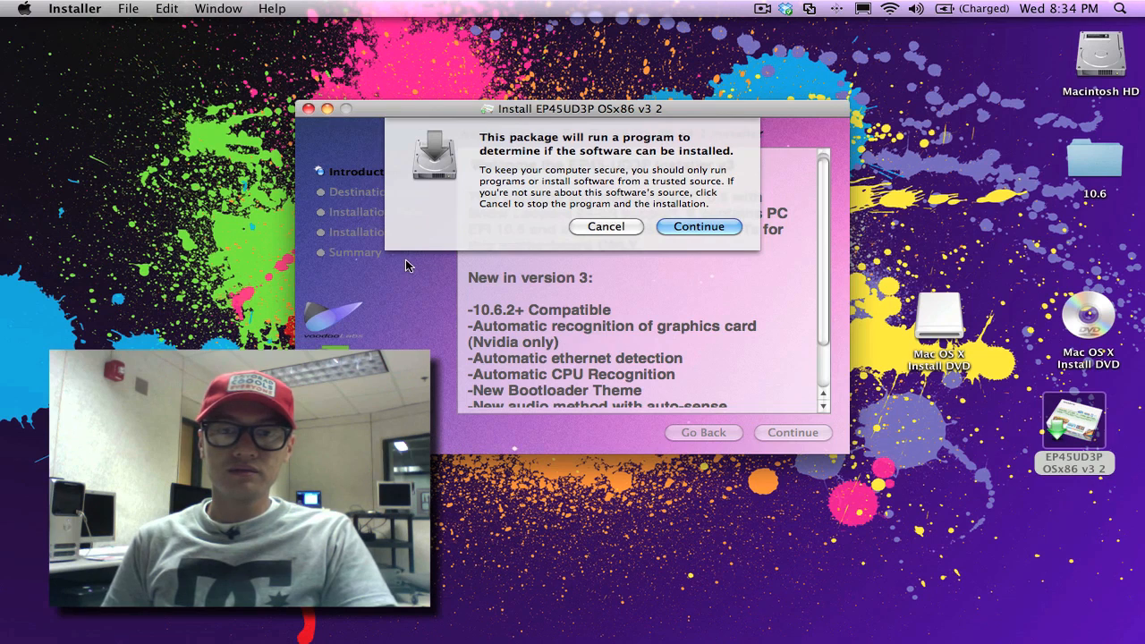
Step: Pass the pre-install check and introduction, choosing the Mac OS X Install DVD disk as destination
{"action": "left_click", "coordinate": [697, 226]}
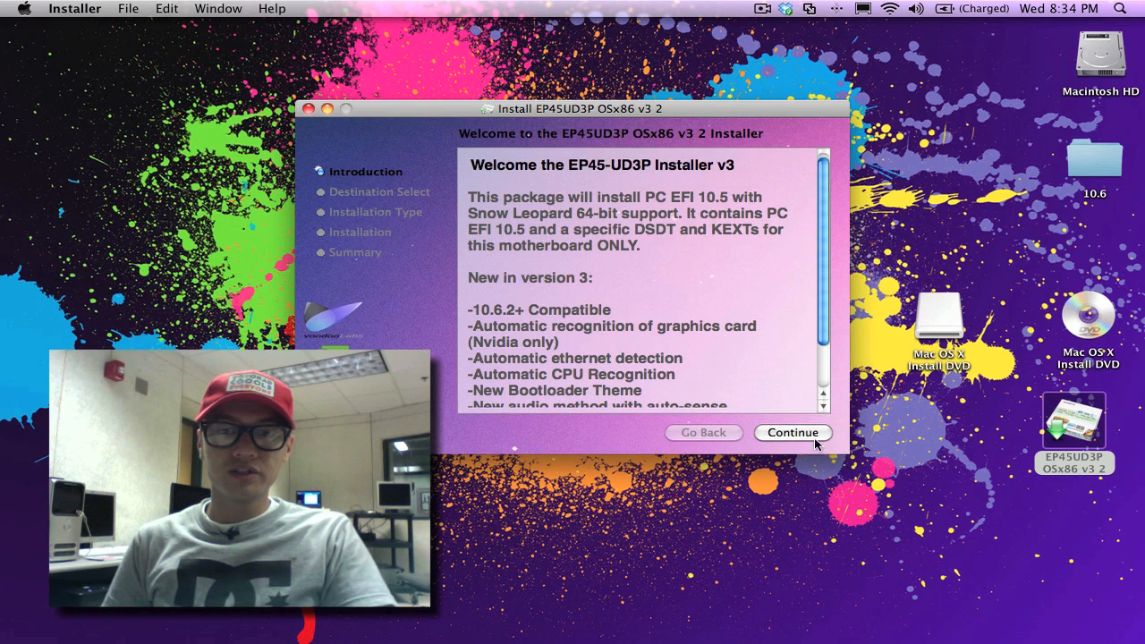
{"action": "left_click", "coordinate": [790, 431]}
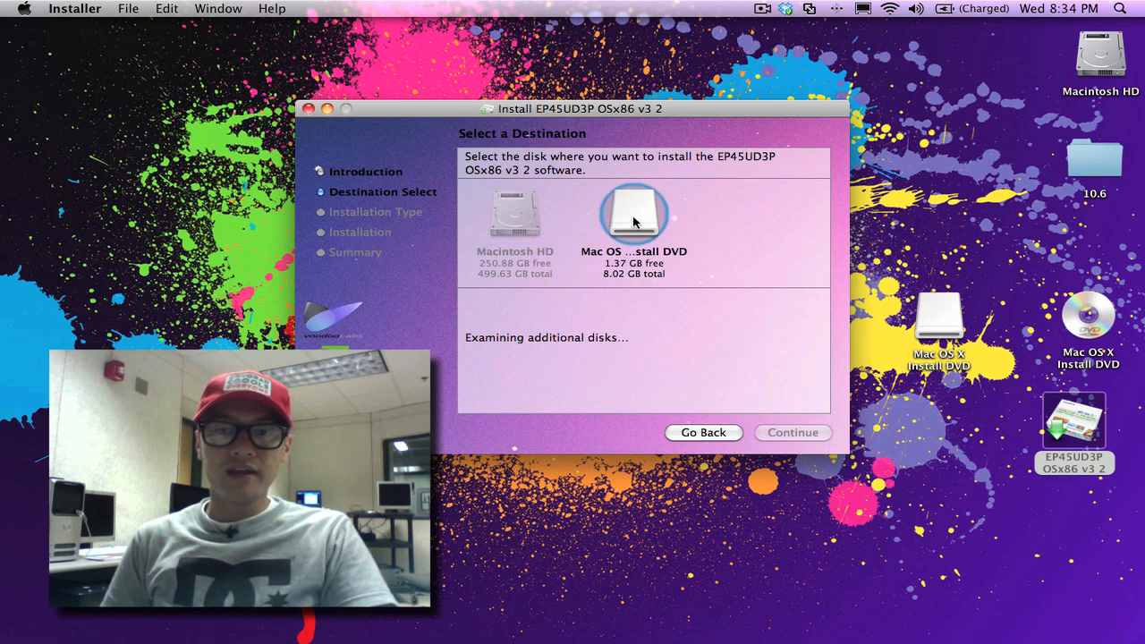
{"action": "left_click", "coordinate": [633, 215]}
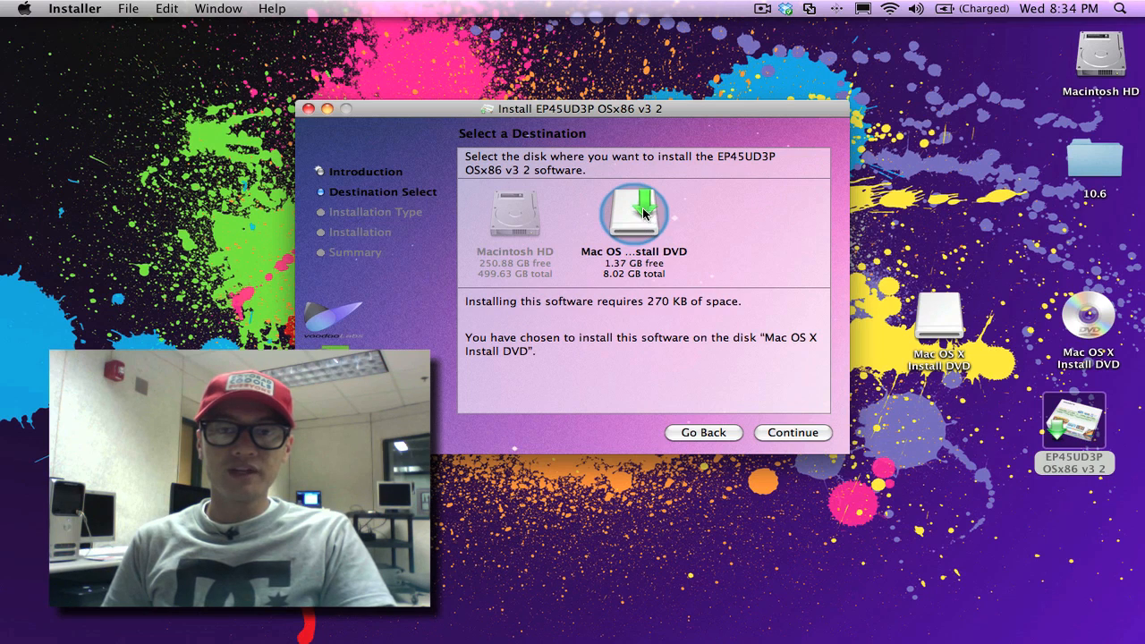
{"action": "mouse_move", "coordinate": [519, 222]}
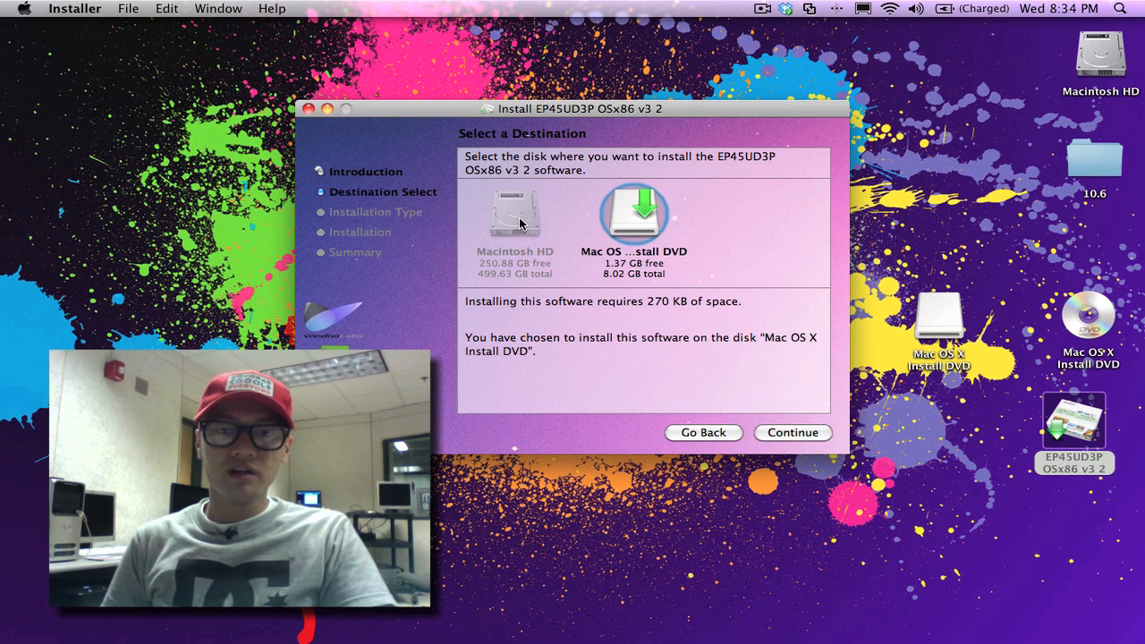
{"action": "mouse_move", "coordinate": [516, 214]}
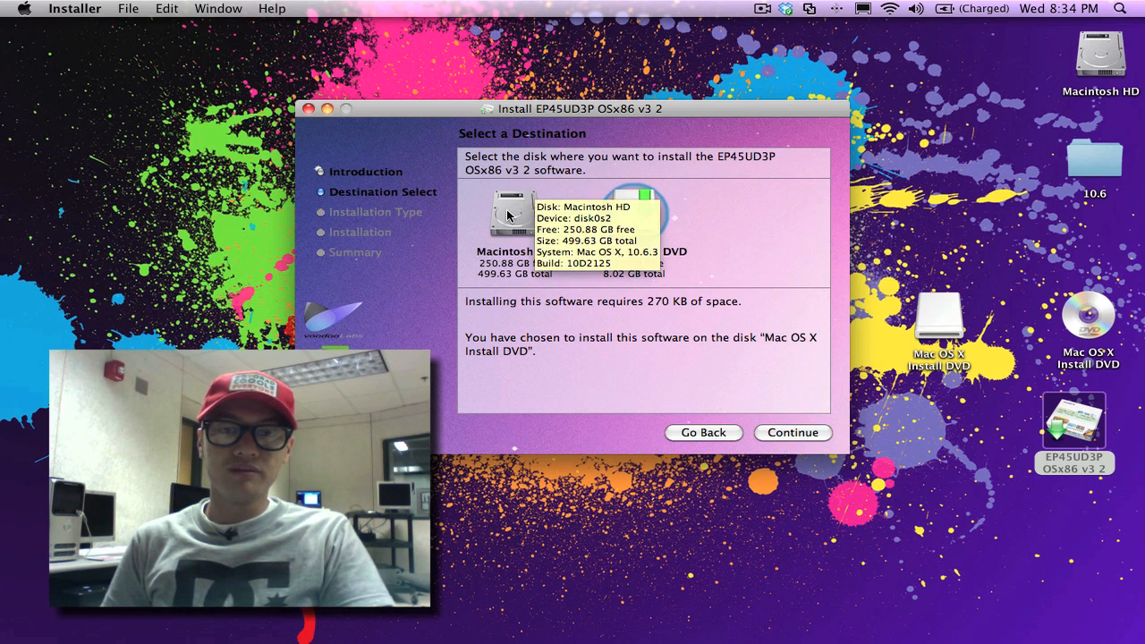
{"action": "left_click", "coordinate": [633, 213]}
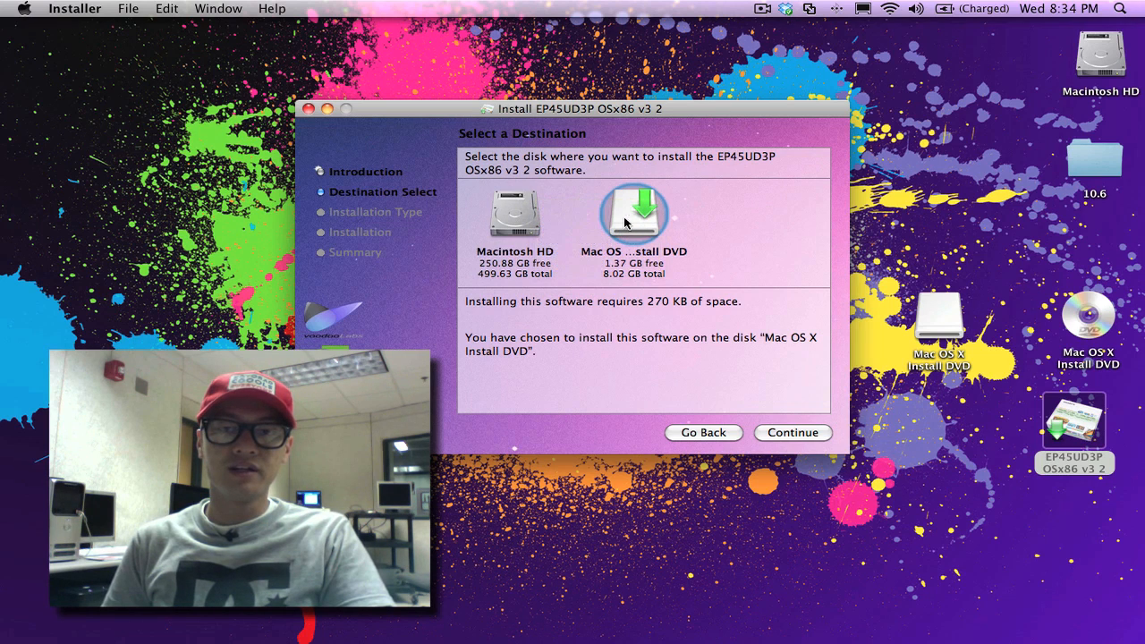
{"action": "mouse_move", "coordinate": [633, 215]}
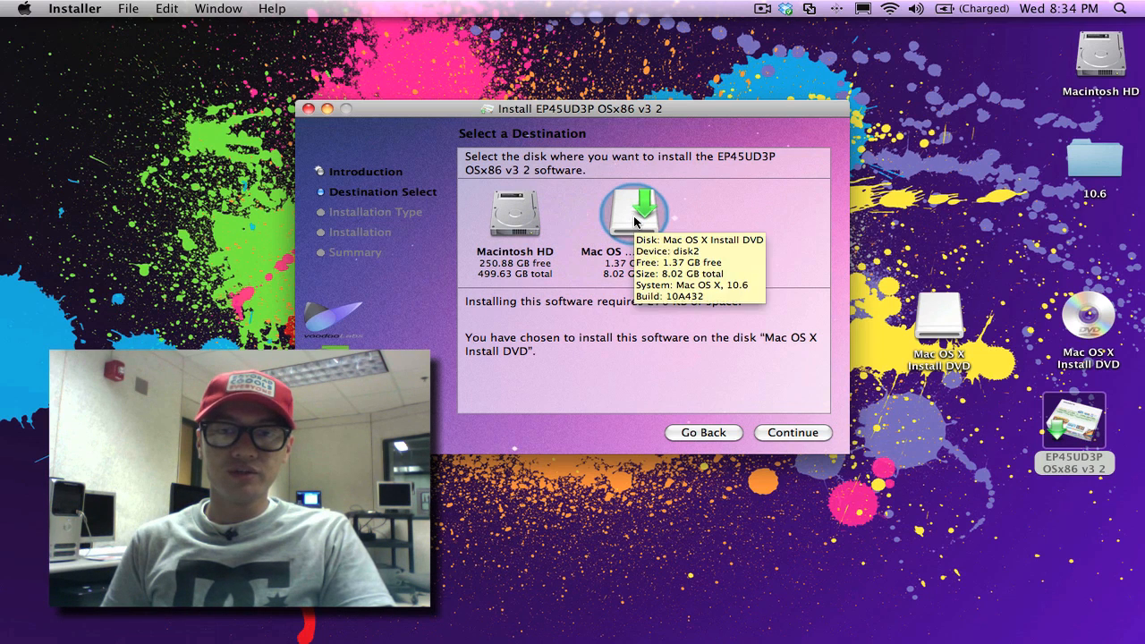
{"action": "mouse_move", "coordinate": [798, 438]}
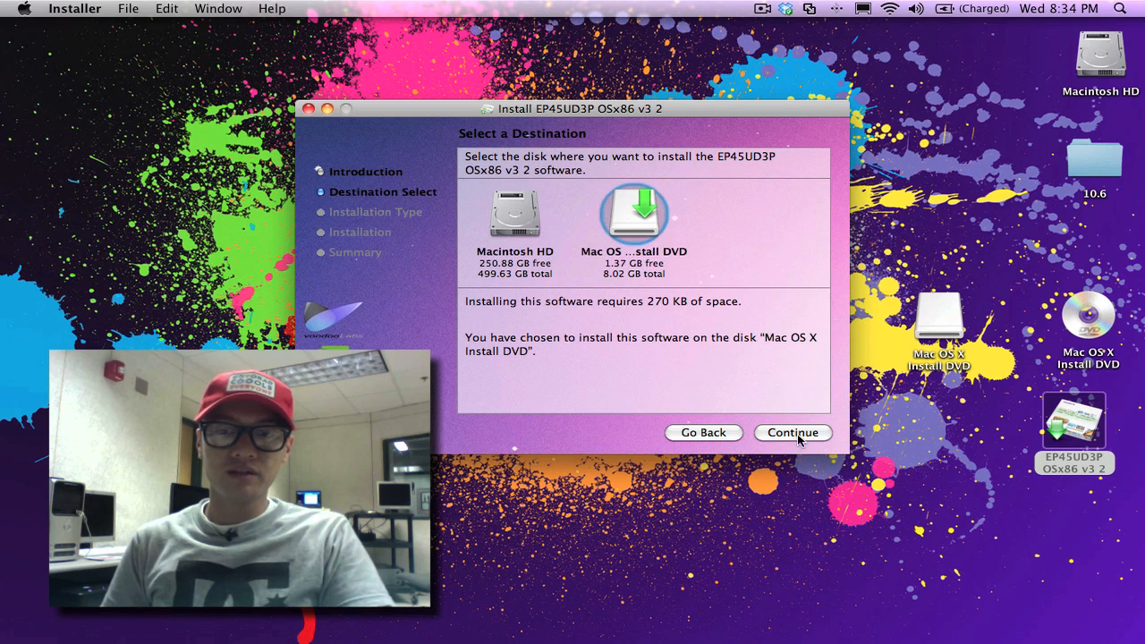
{"action": "left_click", "coordinate": [791, 431]}
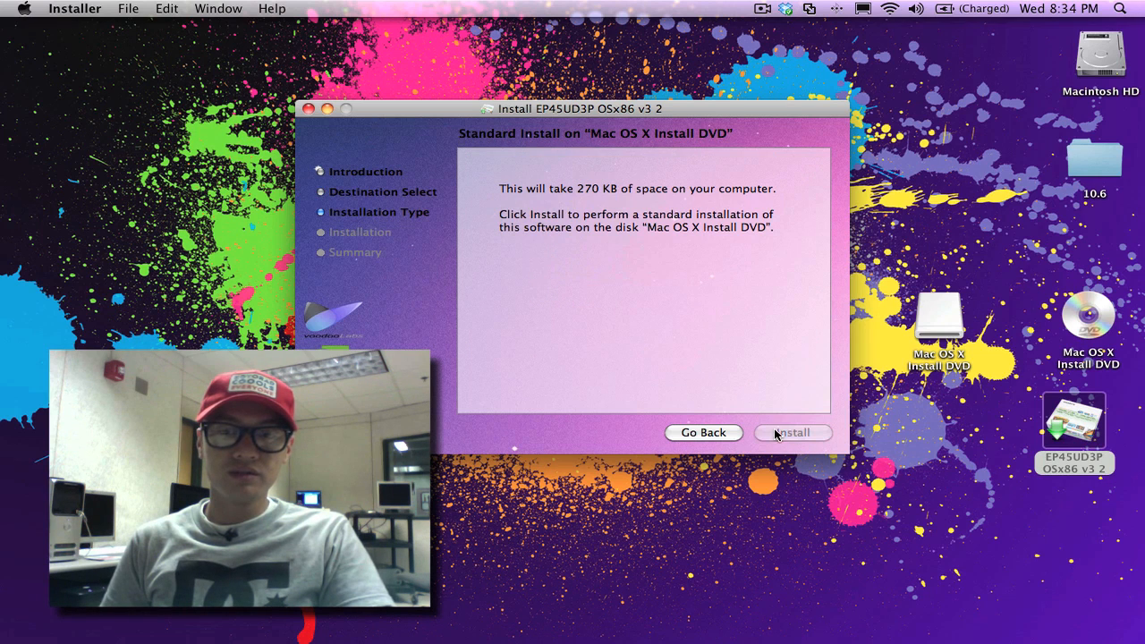
Step: Run the standard install with the admin password and close the installer on success
{"action": "left_click", "coordinate": [792, 432]}
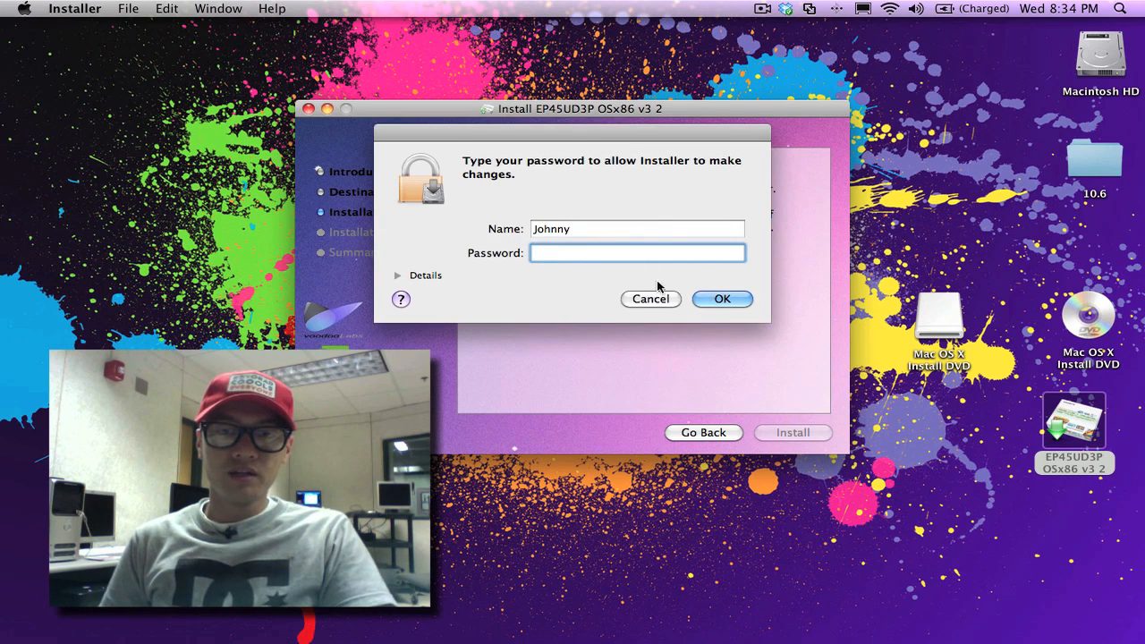
{"action": "left_click", "coordinate": [722, 299]}
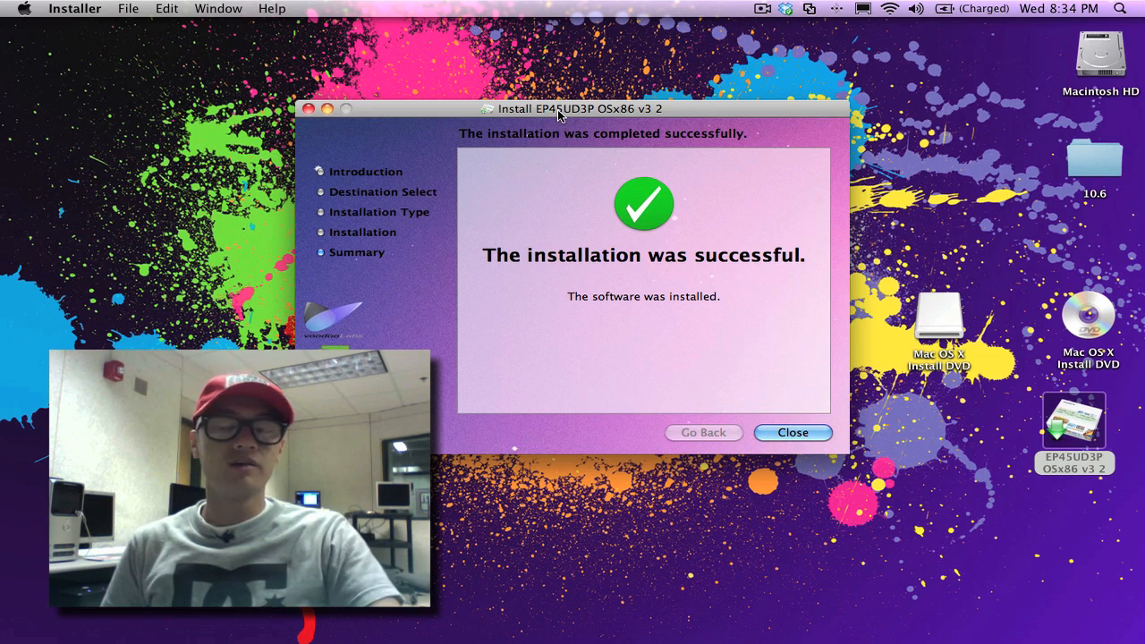
{"action": "left_click", "coordinate": [792, 431]}
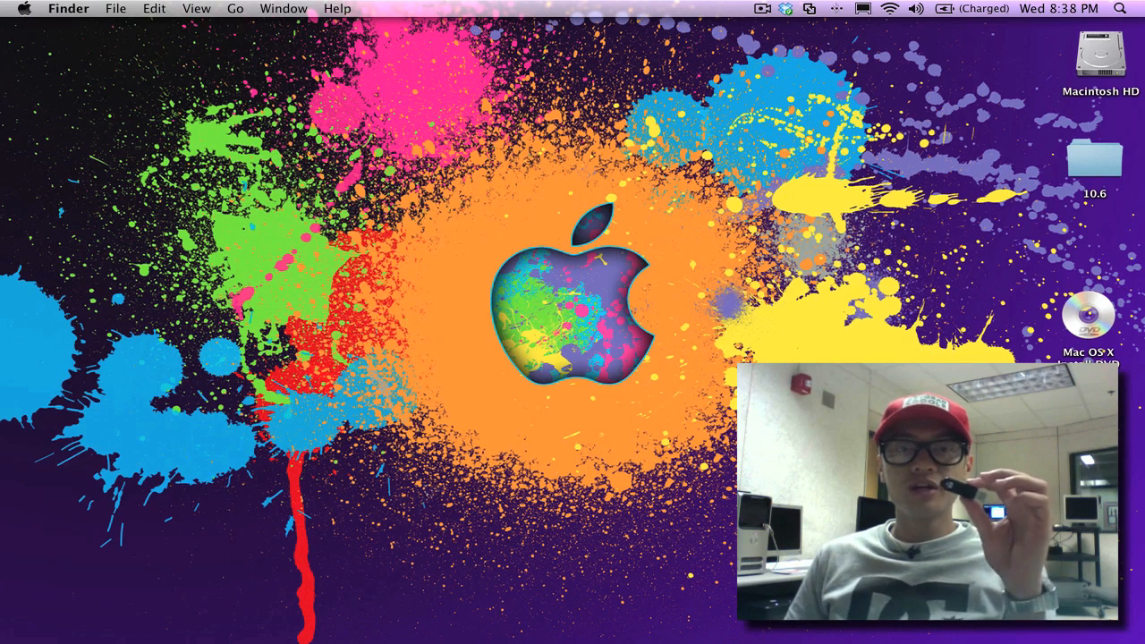